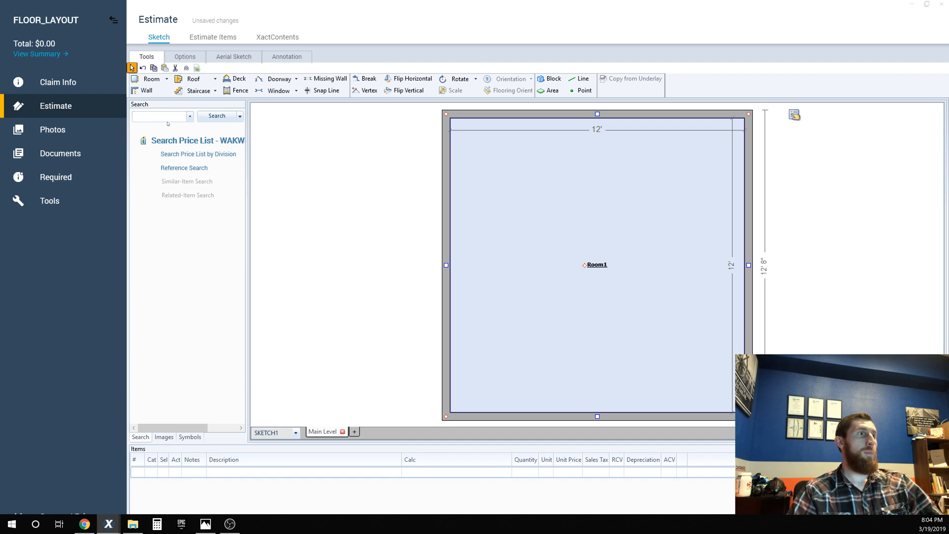
# Add the FCC AV carpet item (144 SF) to Room1 and show the Estimate Items list
pyautogui.click(585, 346)
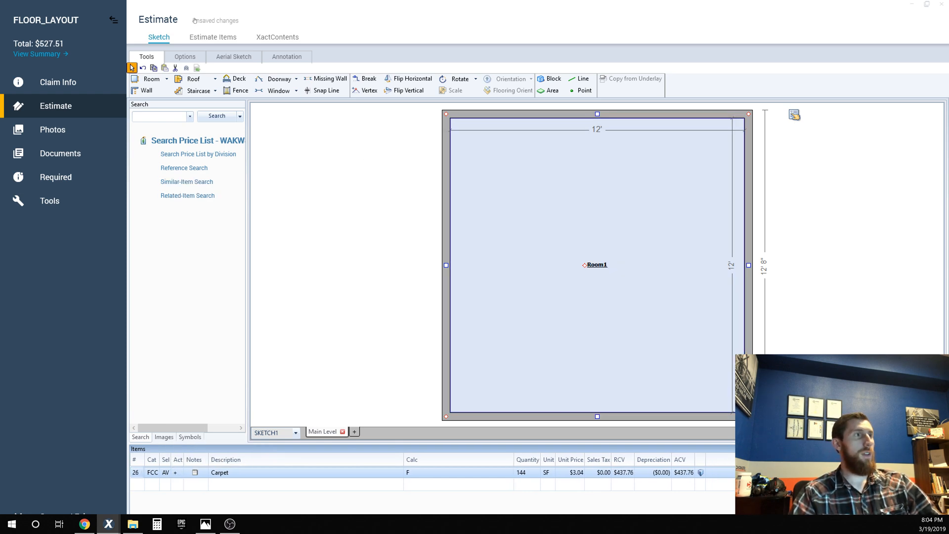
pyautogui.click(213, 37)
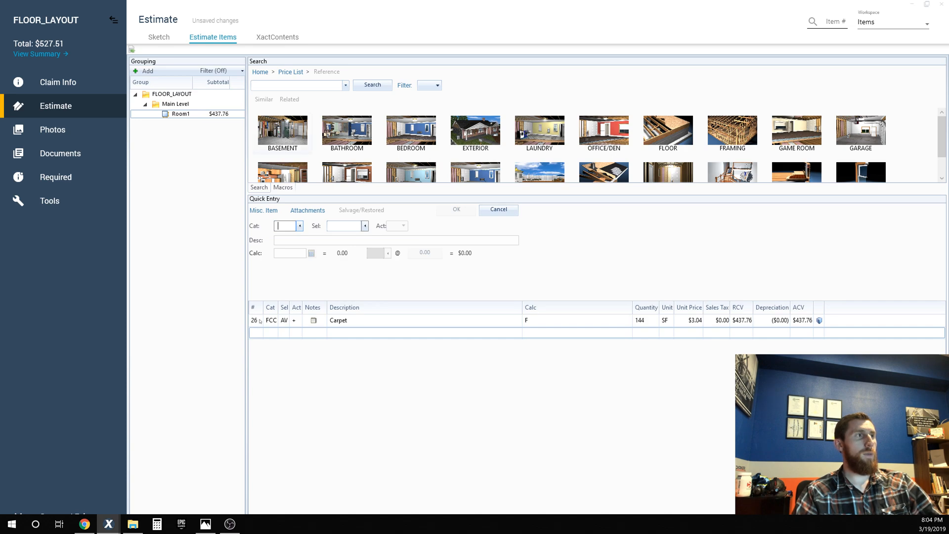
pyautogui.click(338, 320)
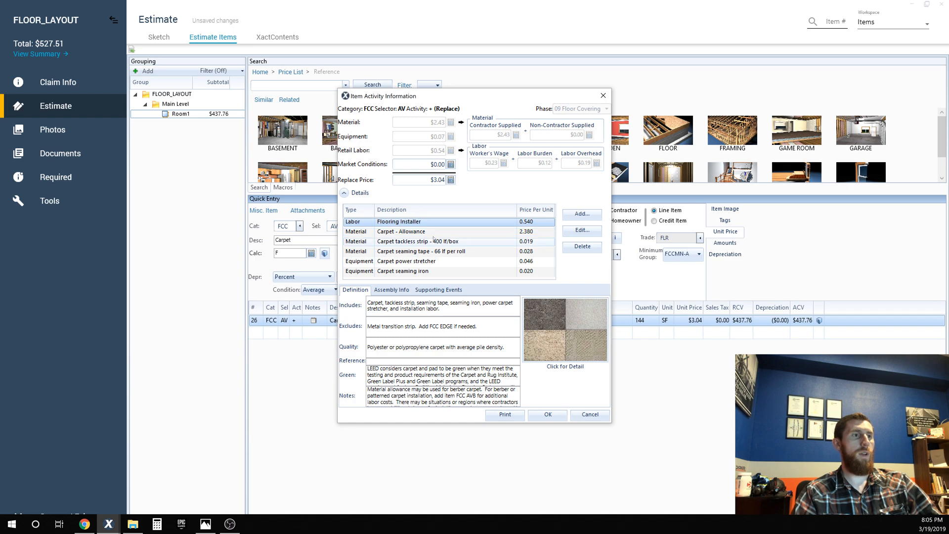
pyautogui.click(400, 231)
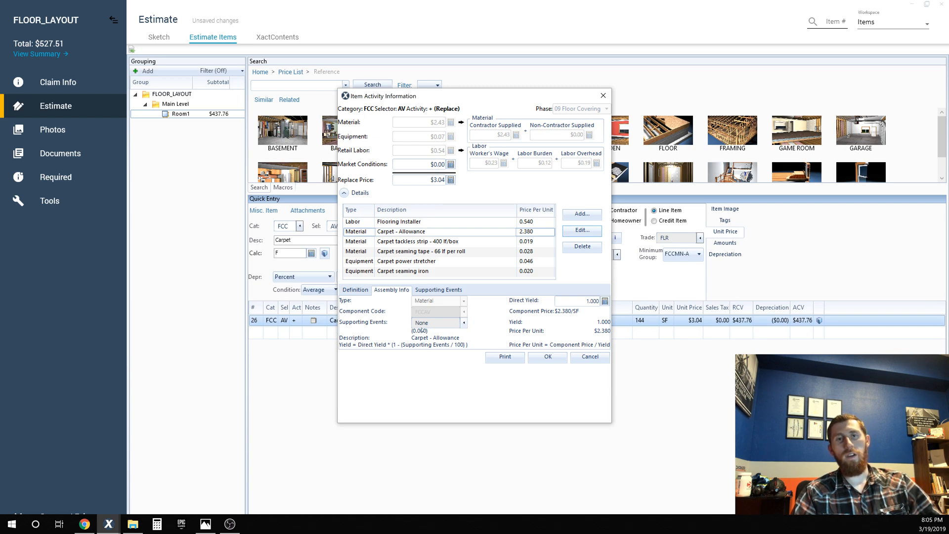
pyautogui.click(547, 356)
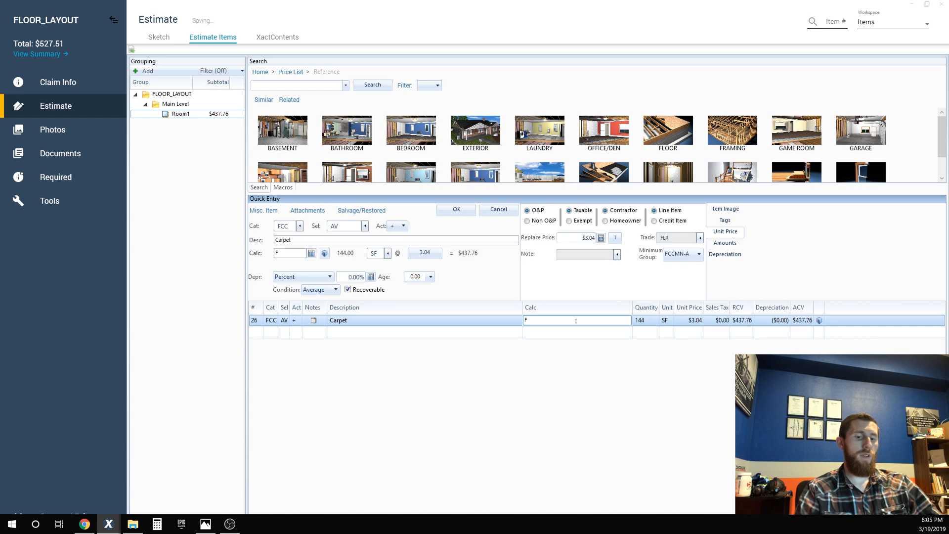
# Change the Carpet line's Calc to F*1.1 so the quantity becomes 158.4 SF
pyautogui.write('*1.1')
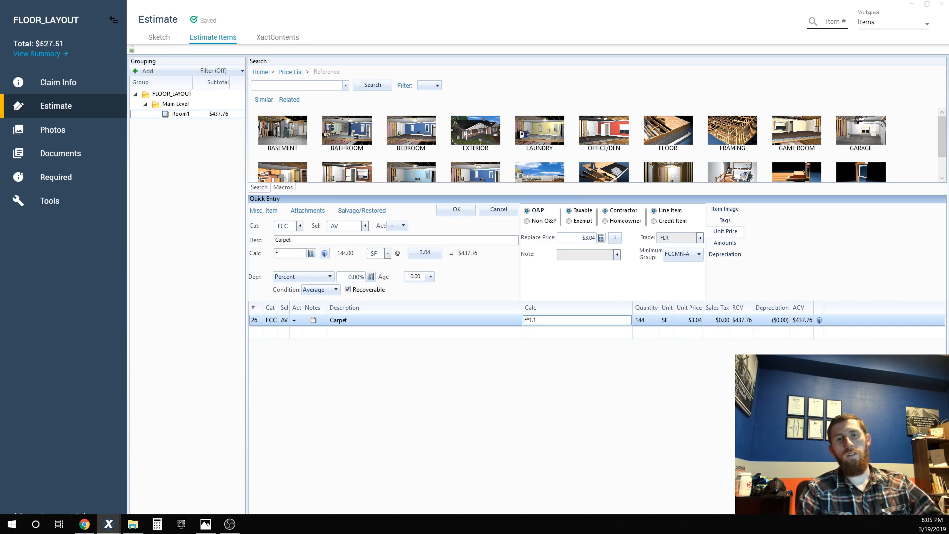
pyautogui.click(456, 210)
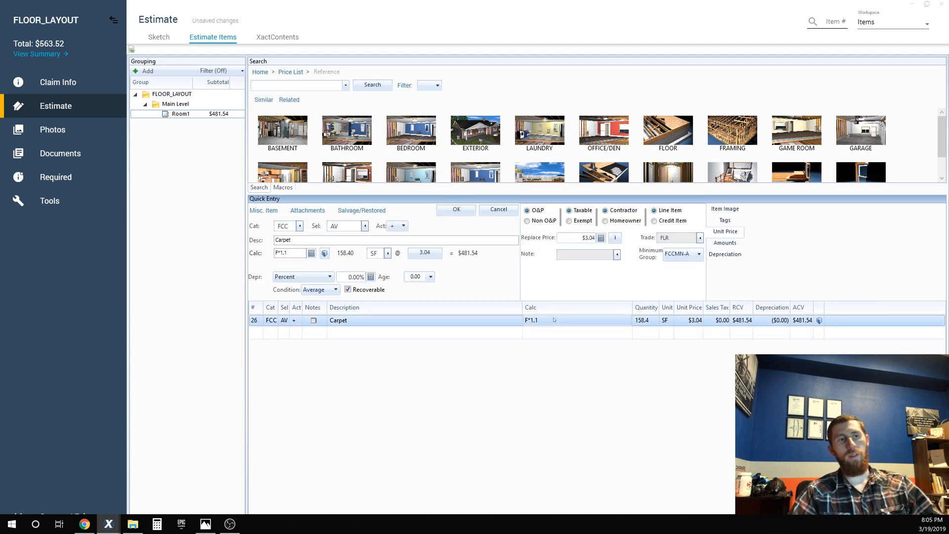
pyautogui.moveTo(557, 322)
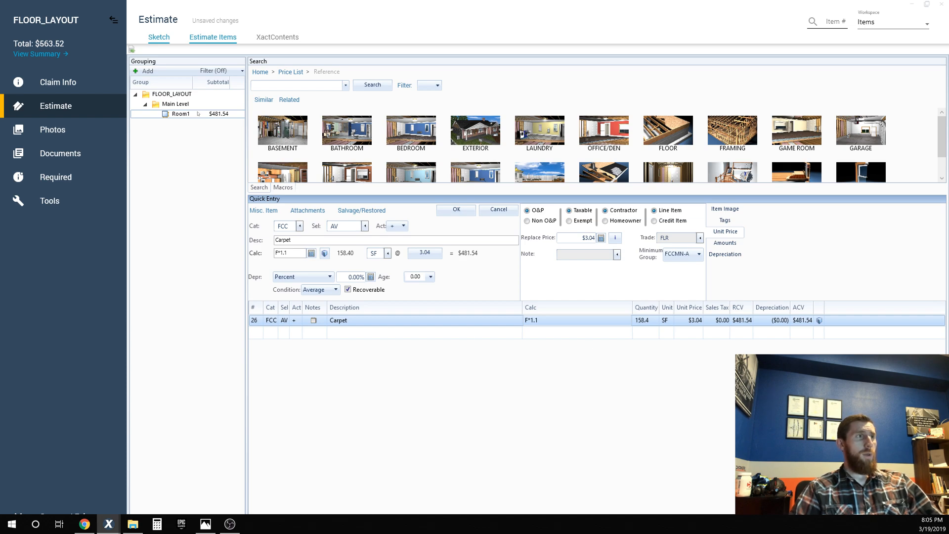
# Stretch Room1 in the sketch to about 15' 2" by 12' 8" and select it to view its carpet
pyautogui.click(158, 37)
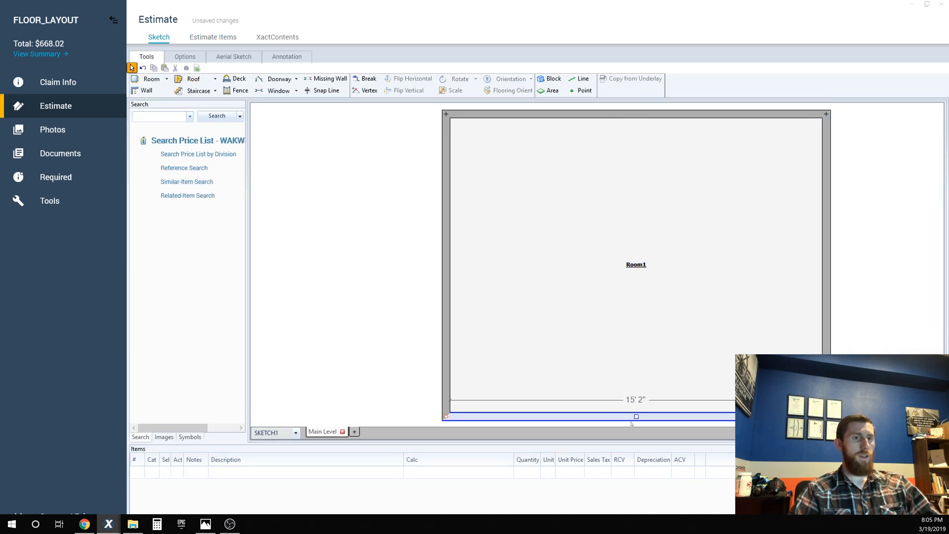
pyautogui.click(635, 264)
pyautogui.write('FLR')
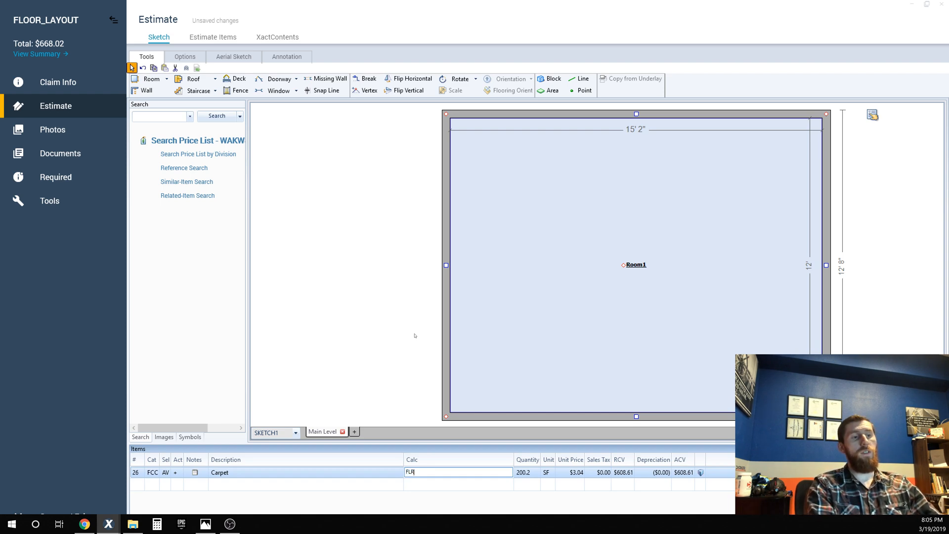
pyautogui.write('_RPL')
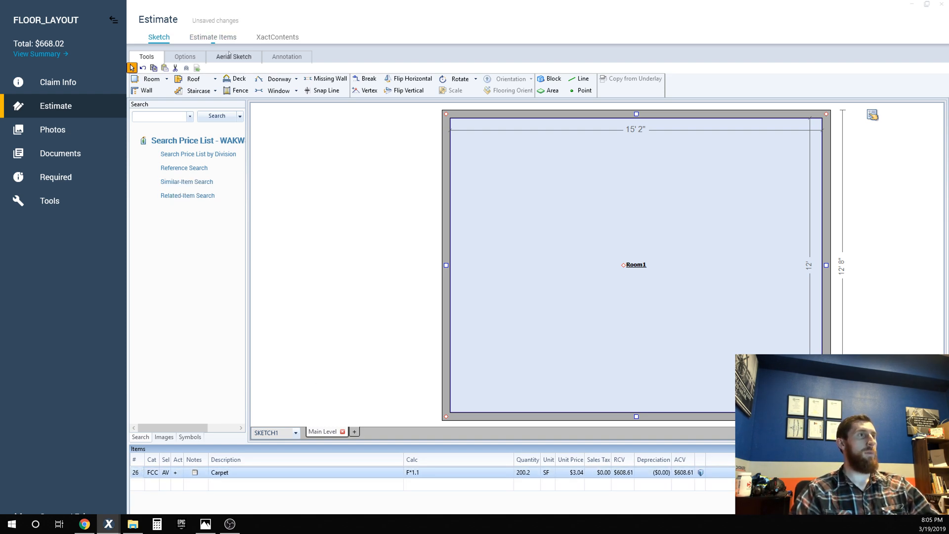
# Replace the Carpet Calc F*1.1 with FLR_RPL, recalculating the carpet to 185 SF
pyautogui.click(213, 38)
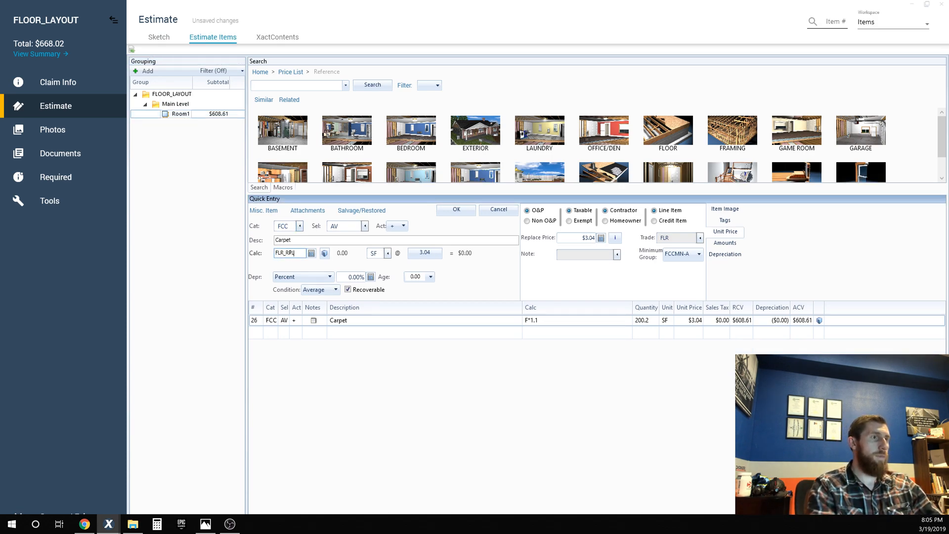
pyautogui.click(456, 210)
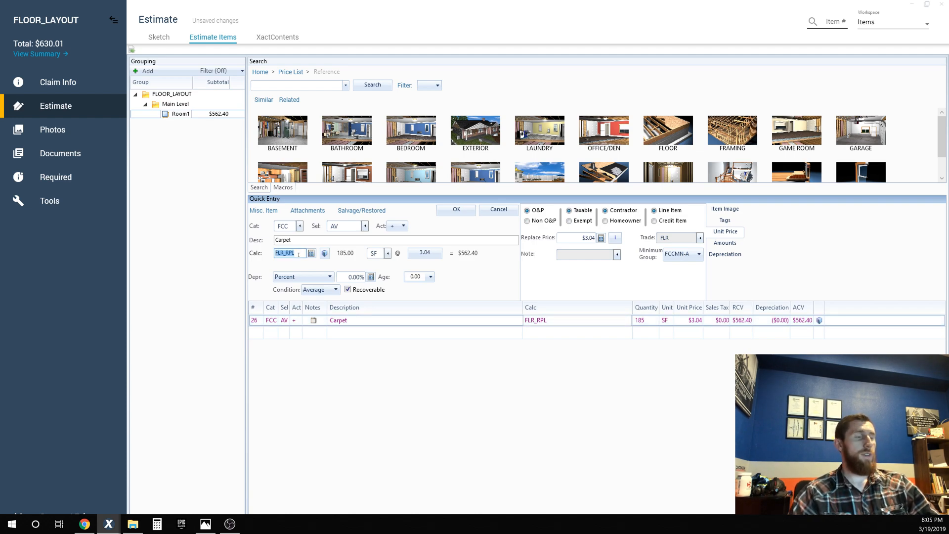
pyautogui.click(455, 210)
pyautogui.write('F')
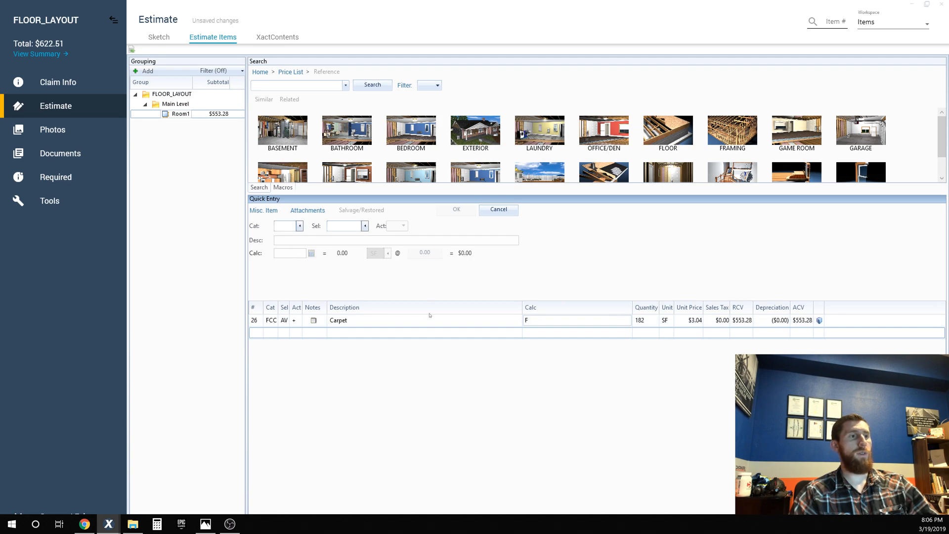
pyautogui.click(337, 320)
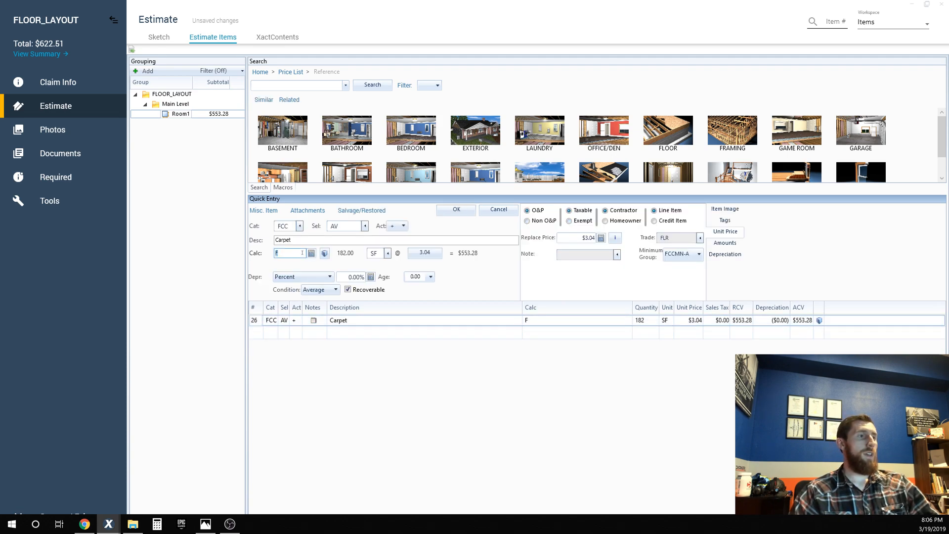
pyautogui.write('LR')
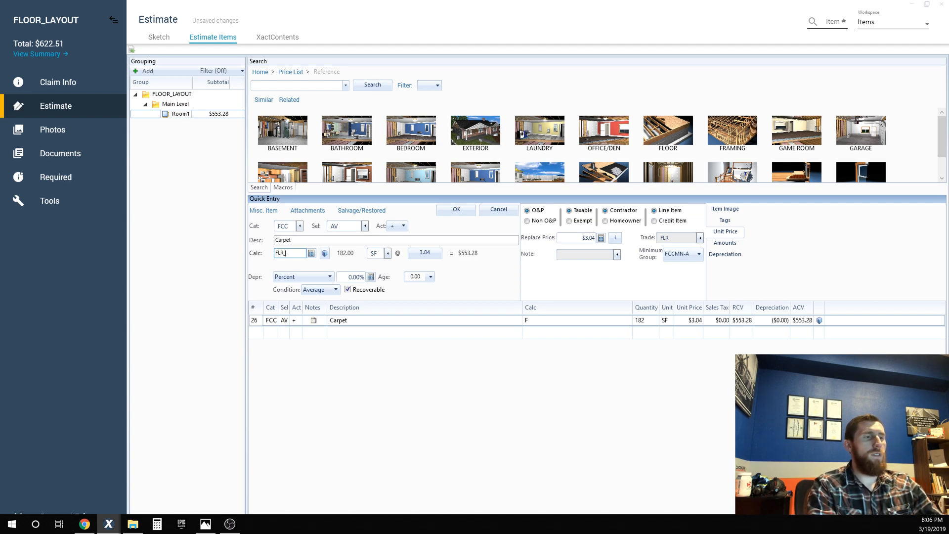
pyautogui.click(455, 209)
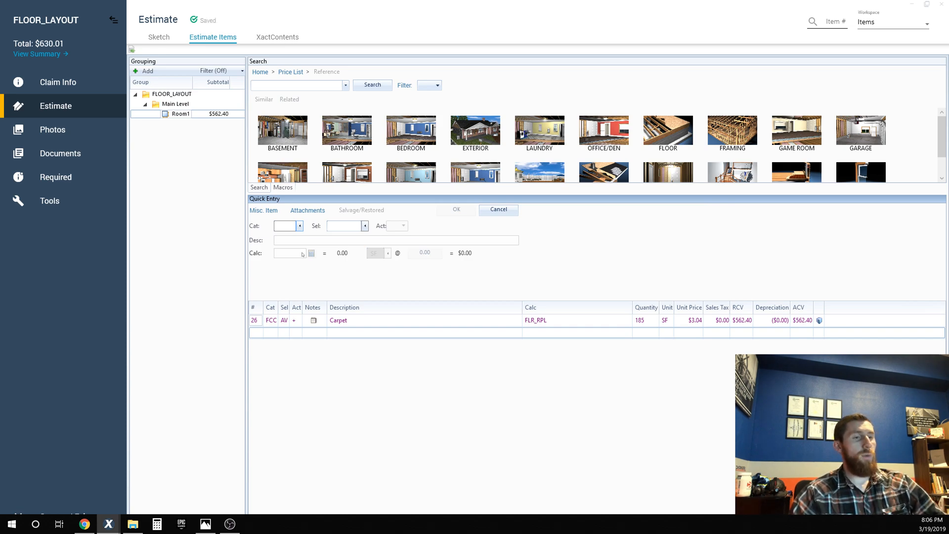
pyautogui.moveTo(471, 281)
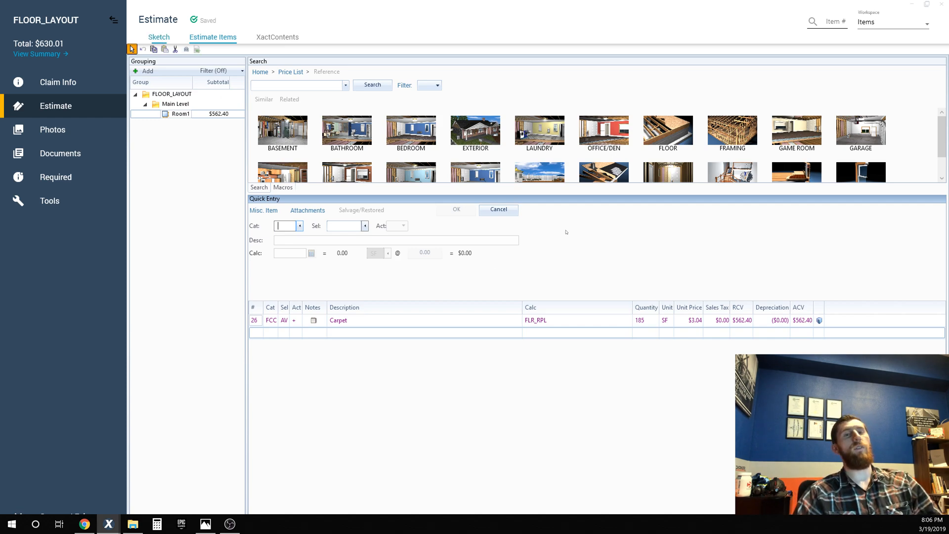
# Select Room1 in the sketch and turn the Flooring Overlay on, showing pieces A–E
pyautogui.click(159, 38)
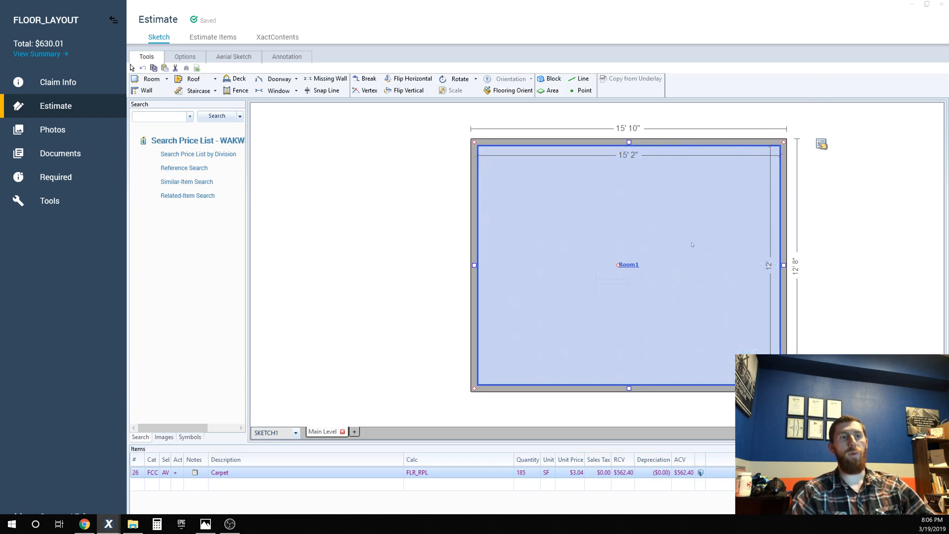
pyautogui.click(821, 144)
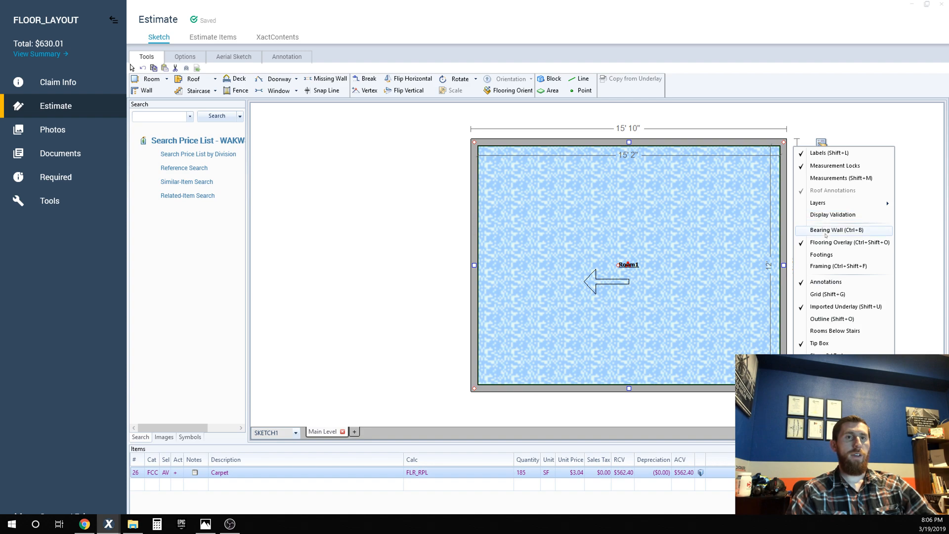
pyautogui.click(850, 242)
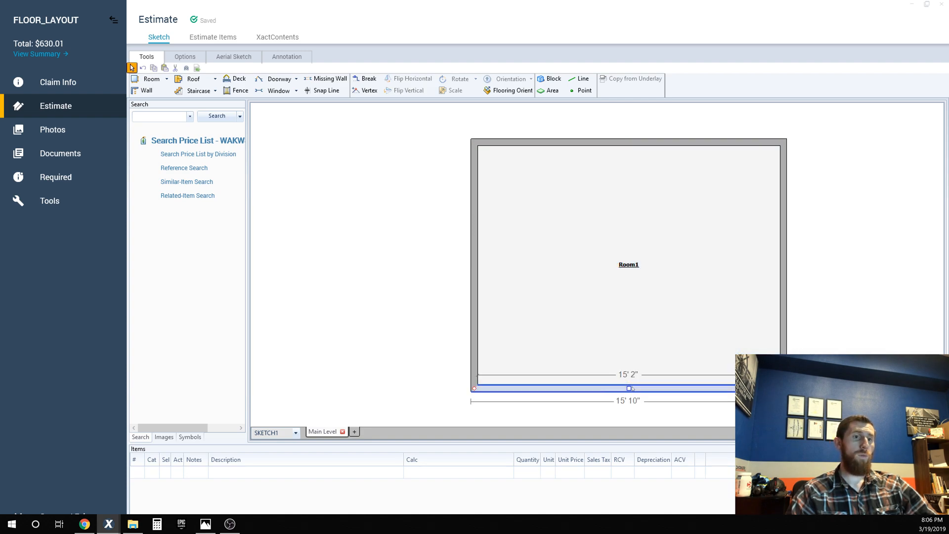
pyautogui.click(629, 264)
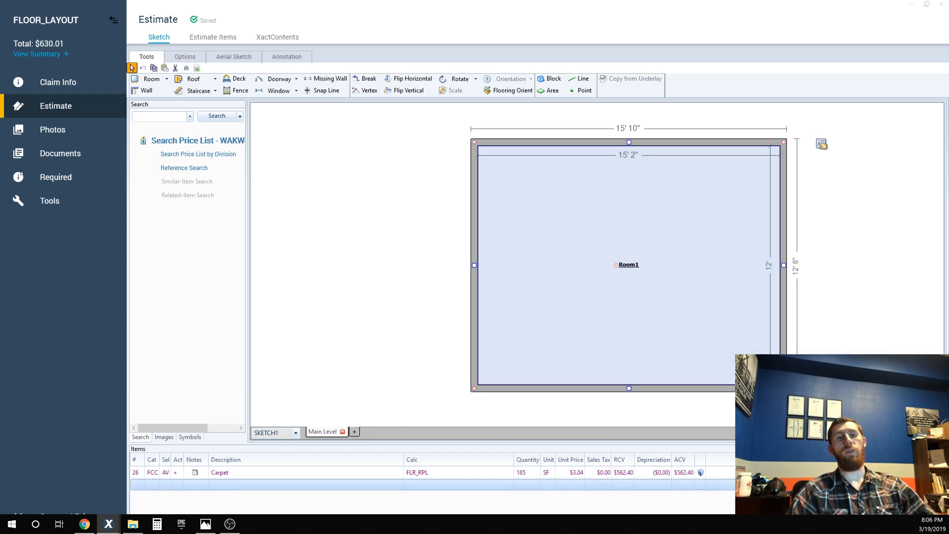
pyautogui.click(821, 143)
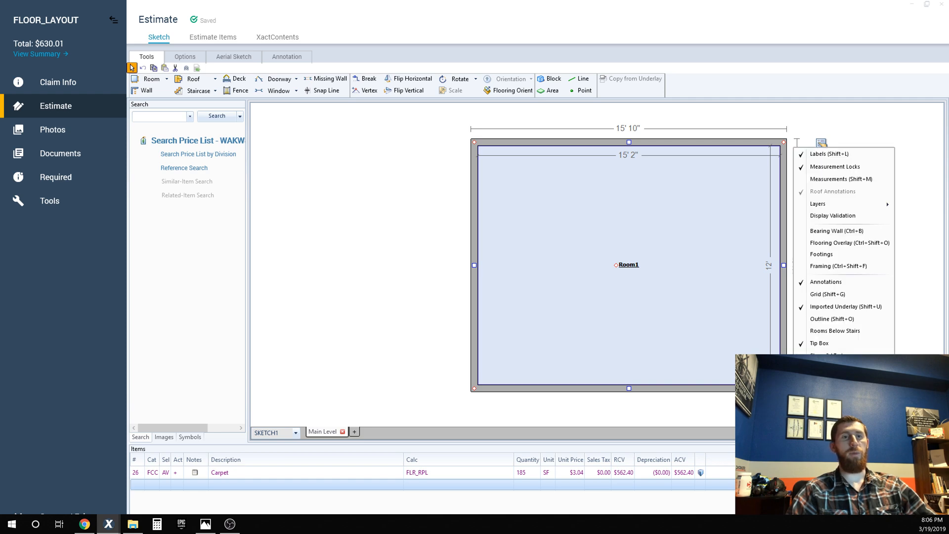
pyautogui.moveTo(850, 242)
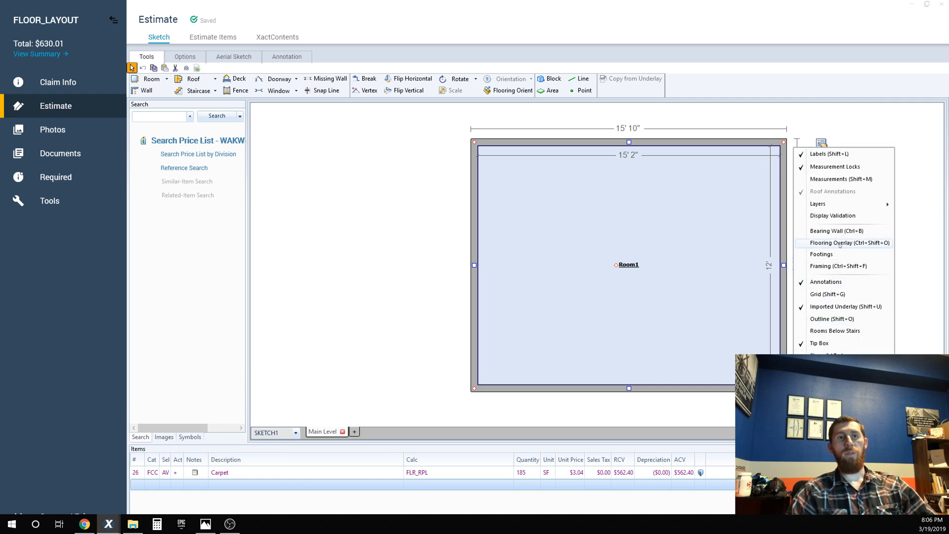
pyautogui.click(850, 243)
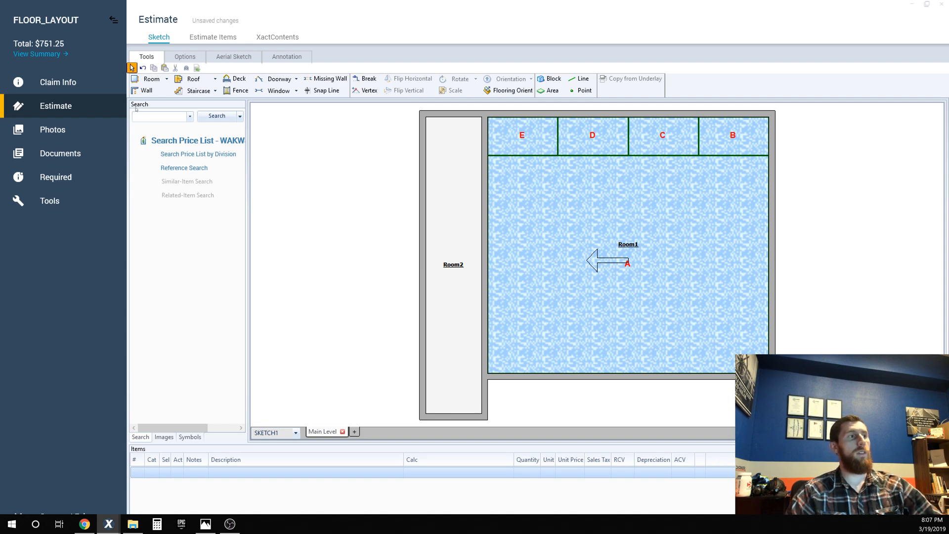
# Start a price list search for Room2's carpet
pyautogui.click(160, 115)
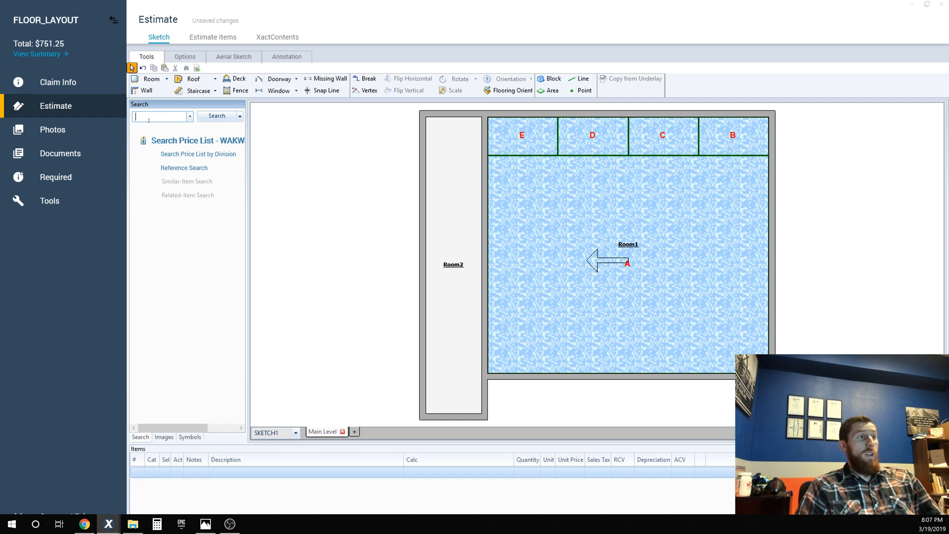
# Add 'fcc av' carpet to Room2 and place a doorway opening into Room1
pyautogui.write('fcc av')
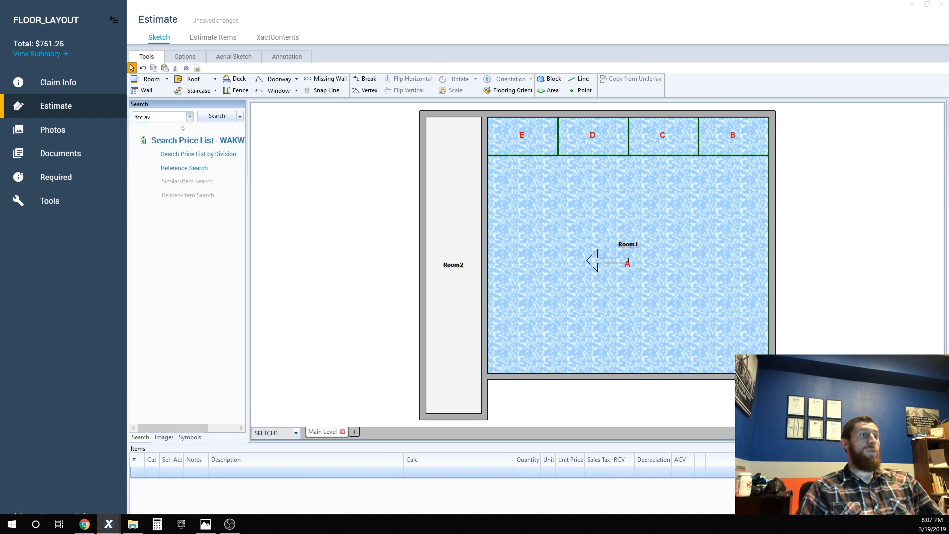
pyautogui.click(551, 90)
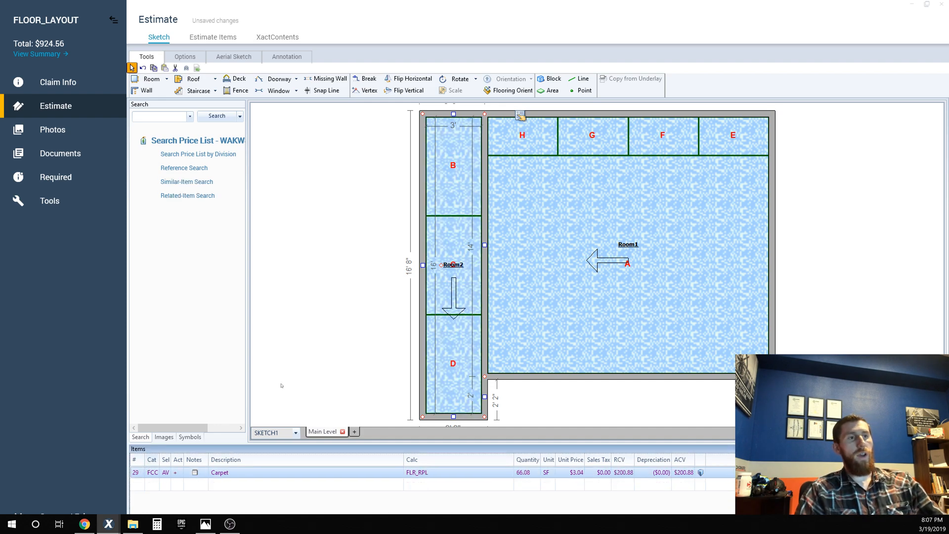
pyautogui.click(275, 78)
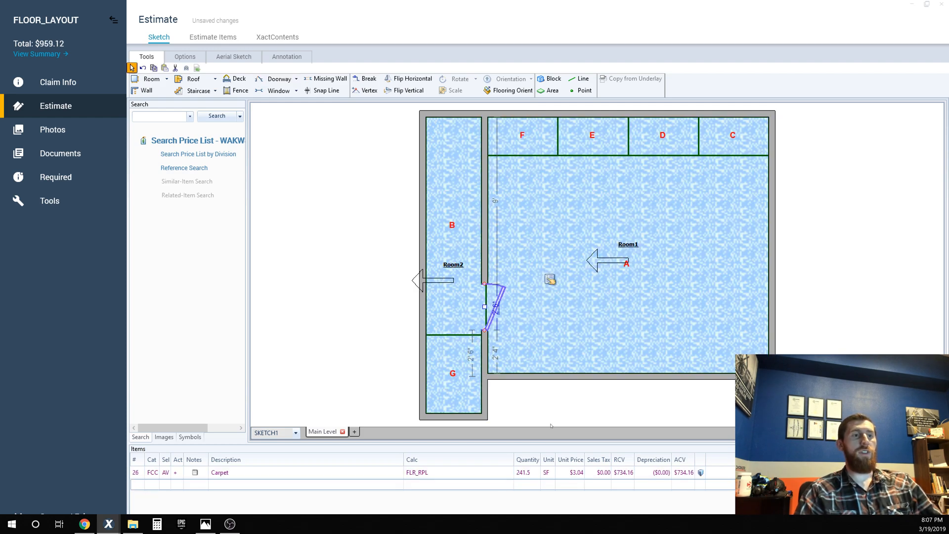
pyautogui.moveTo(542, 411)
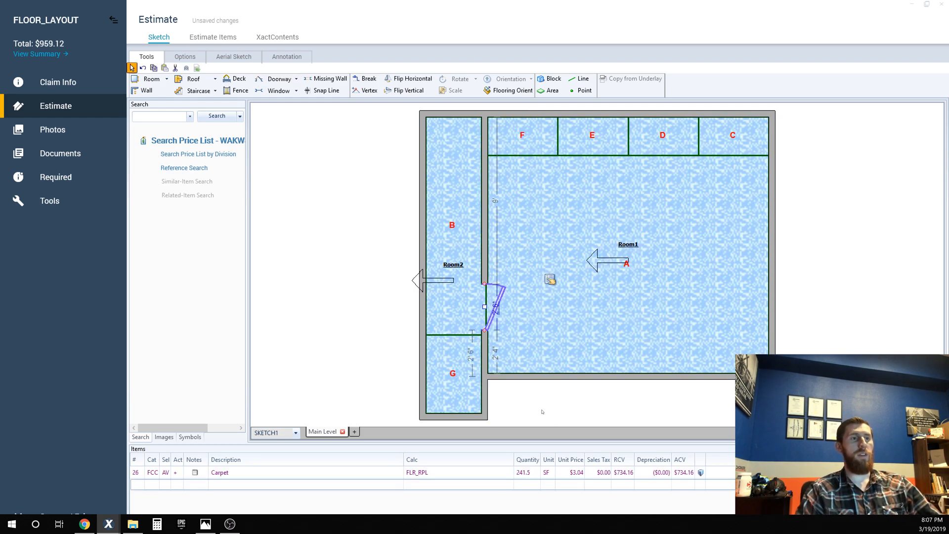
pyautogui.moveTo(558, 418)
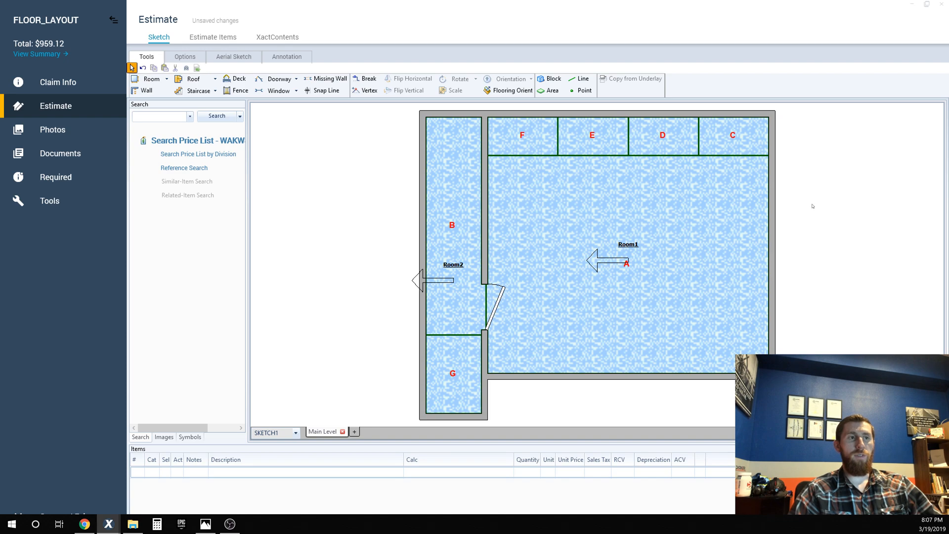
pyautogui.click(627, 243)
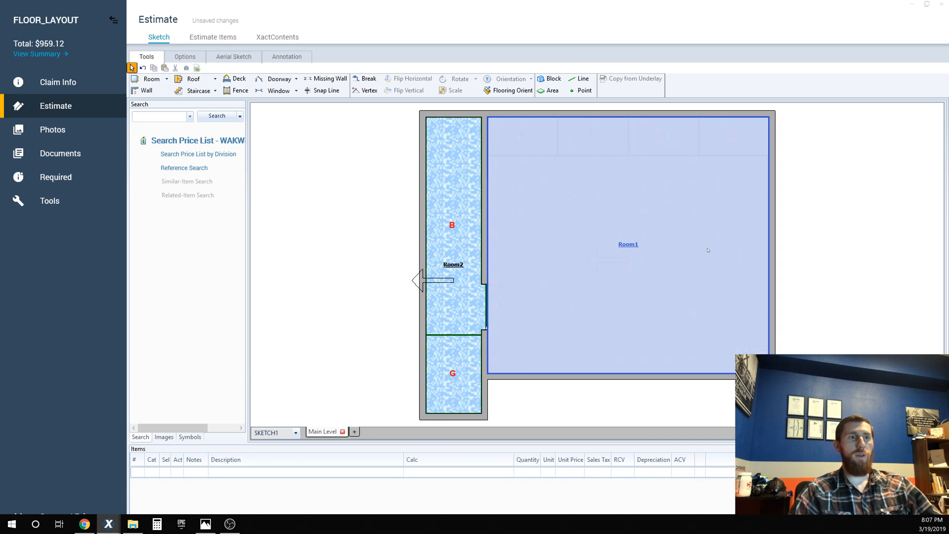
pyautogui.moveTo(730, 144)
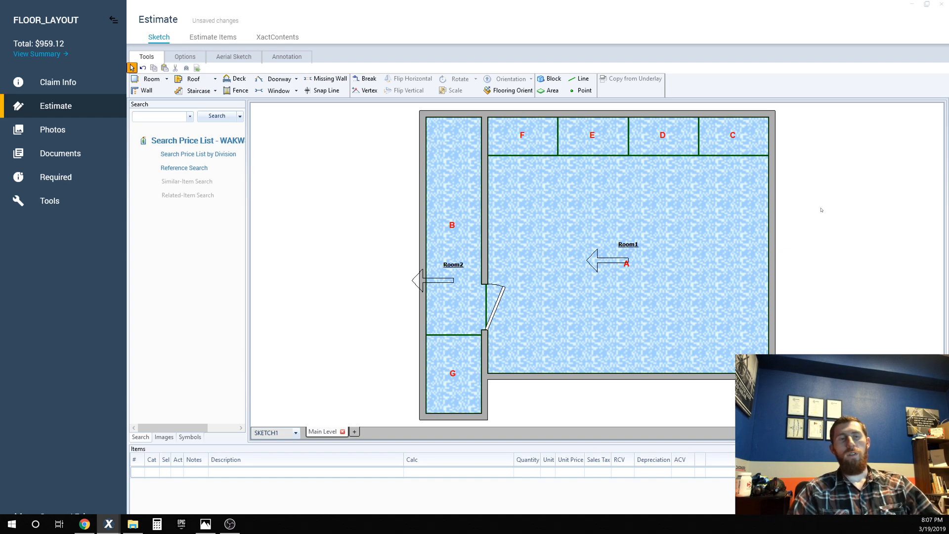
pyautogui.moveTo(817, 143)
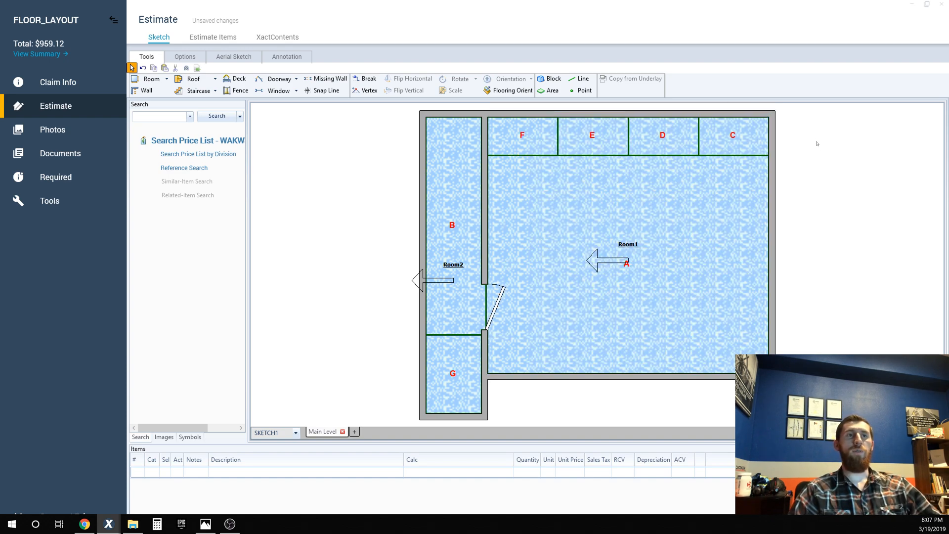
# Select Room1 to show its 241.5 SF carpet line item
pyautogui.click(628, 243)
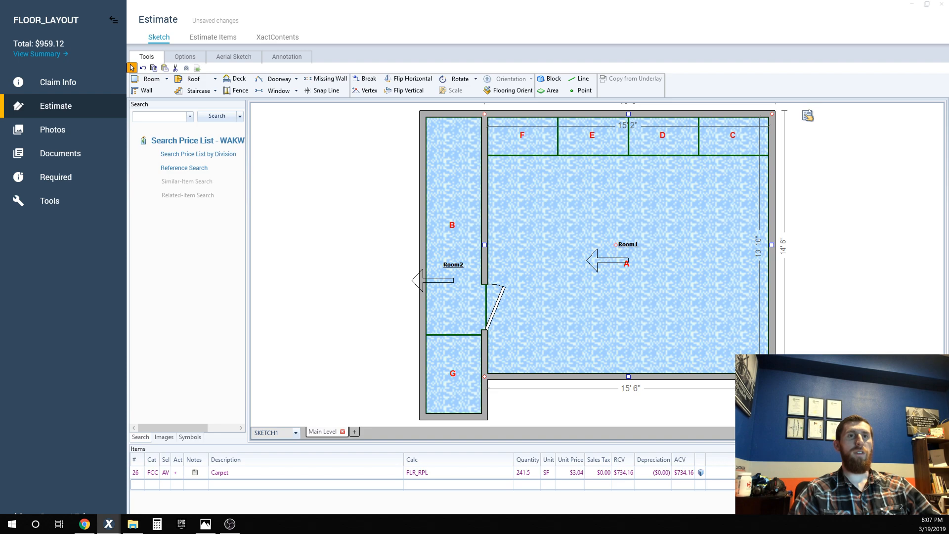
# Open Room1's Room Properties and expand its Flooring settings
pyautogui.doubleClick(627, 244)
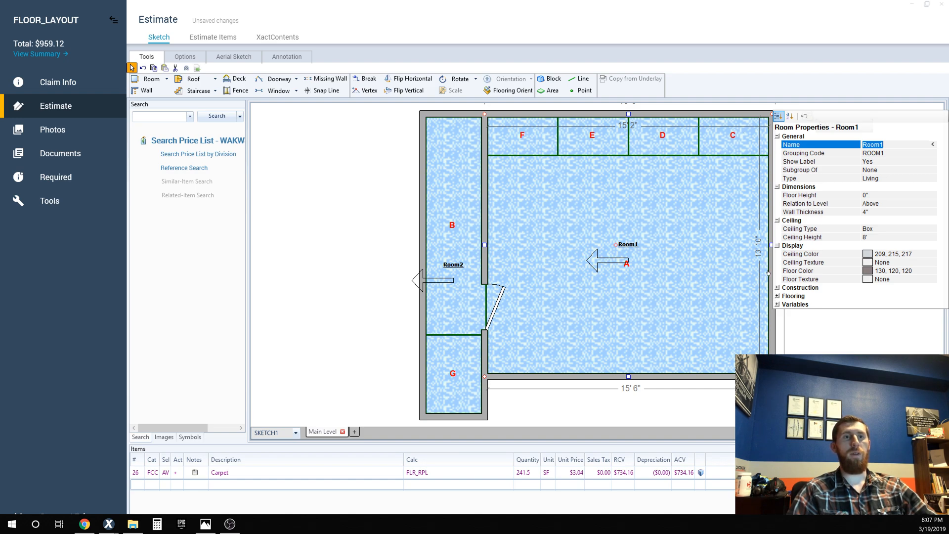
pyautogui.click(793, 287)
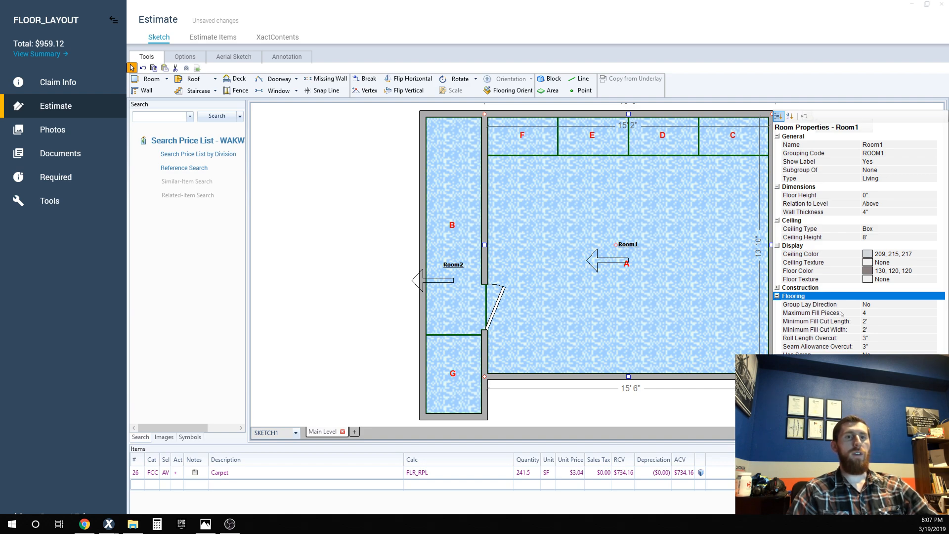
# Set Room1's Maximum Fill Pieces to 2, undoing and reapplying it, then deselect the room
pyautogui.click(820, 313)
pyautogui.write('2')
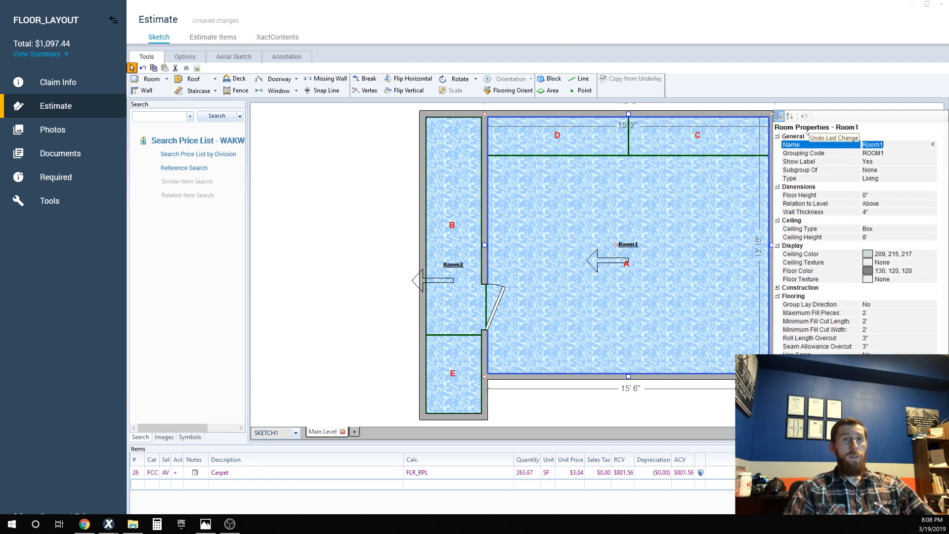
pyautogui.click(820, 304)
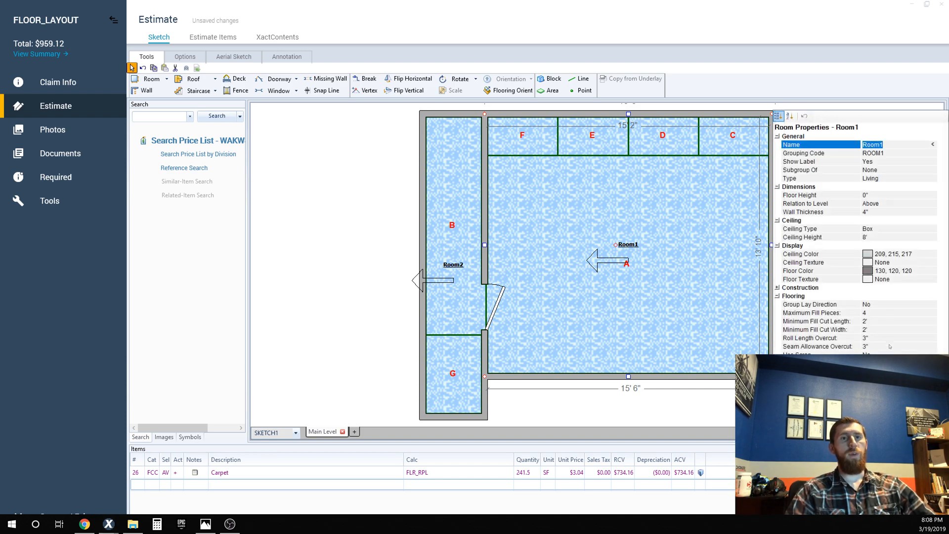
pyautogui.click(815, 313)
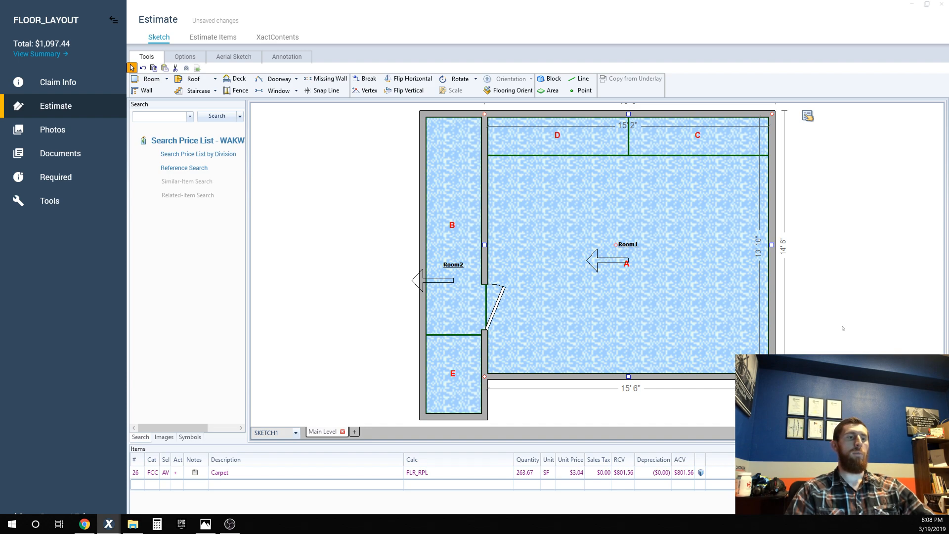
pyautogui.moveTo(850, 342)
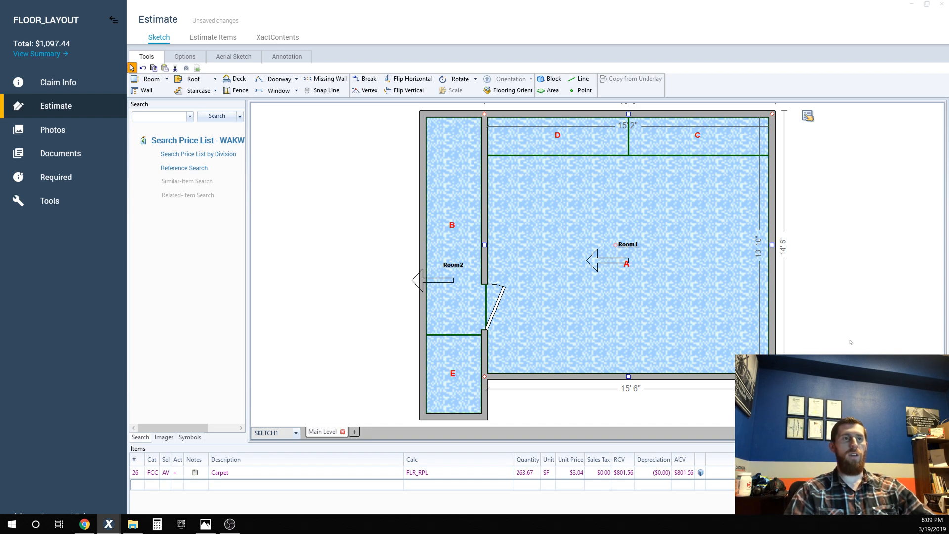
pyautogui.moveTo(847, 342)
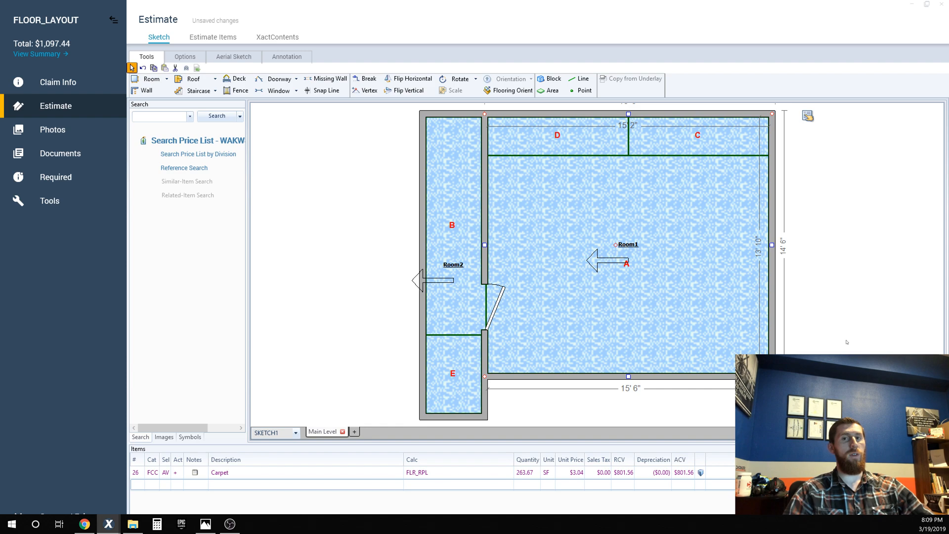
pyautogui.moveTo(882, 301)
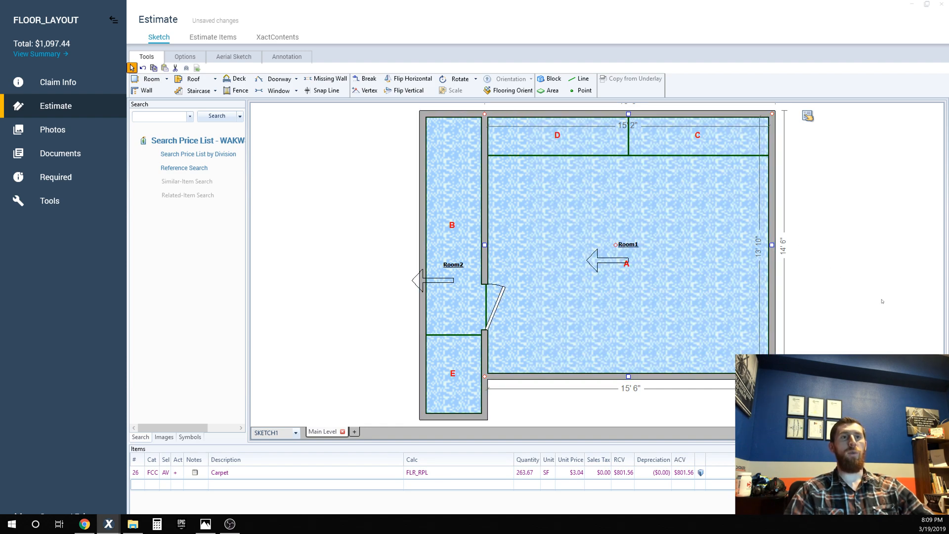
pyautogui.click(628, 244)
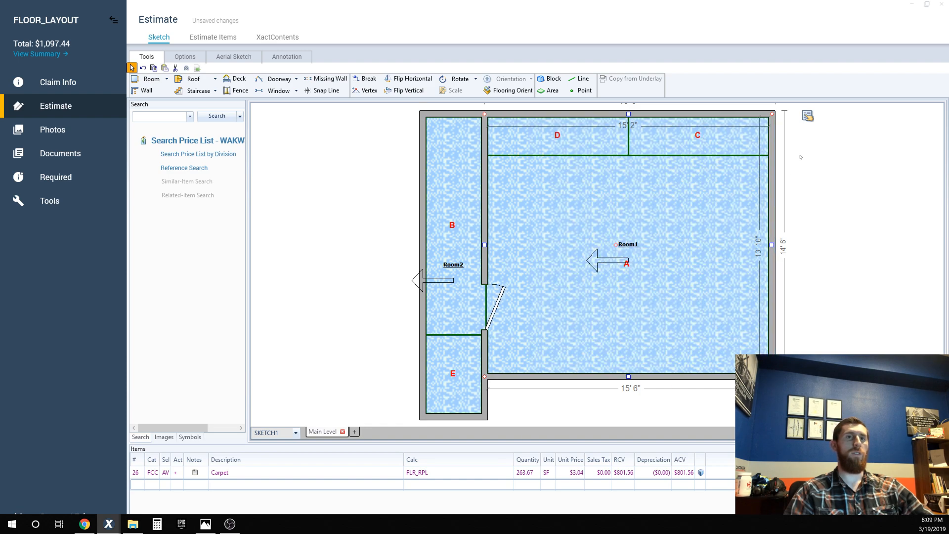
pyautogui.click(806, 116)
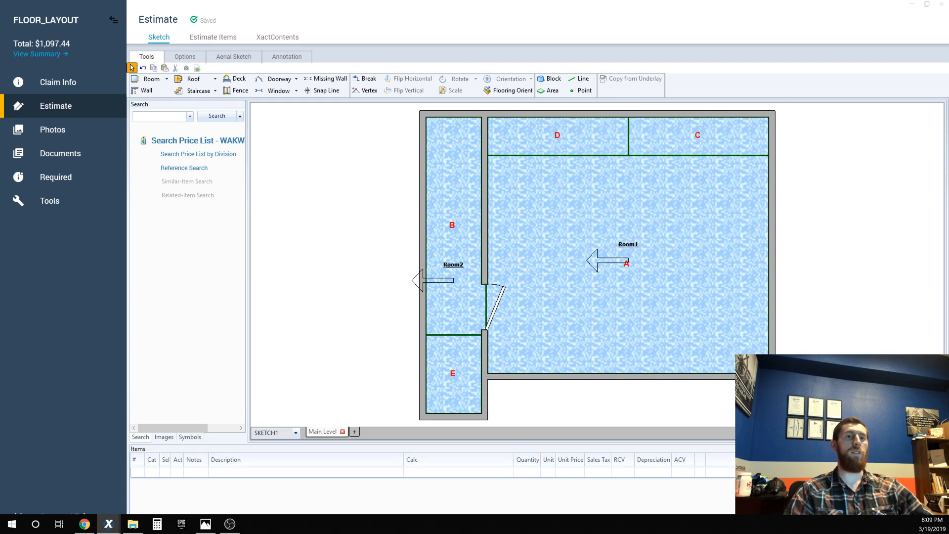
pyautogui.moveTo(389, 195)
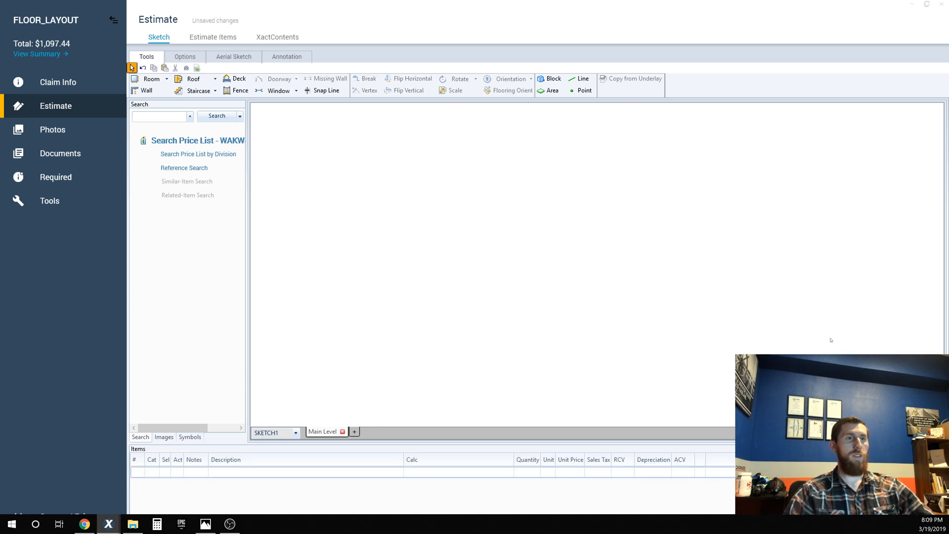
# Search 'av', choose sheet vinyl floor covering, and apply it to Room1
pyautogui.click(152, 78)
pyautogui.write('fo')
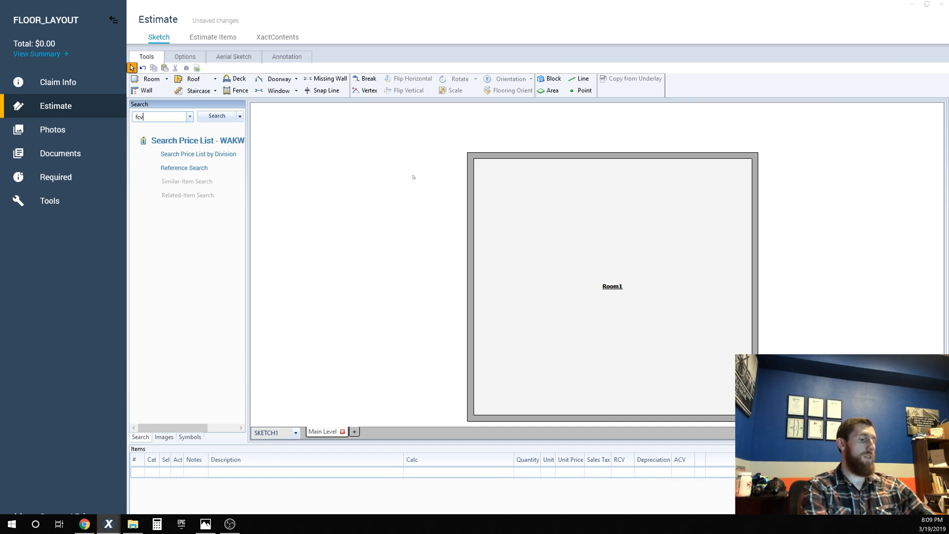
pyautogui.write('av')
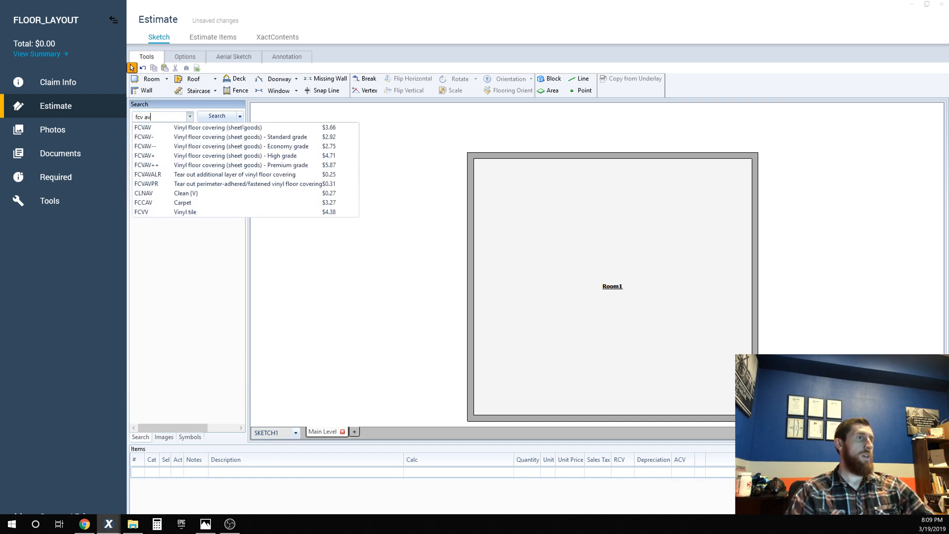
pyautogui.click(143, 127)
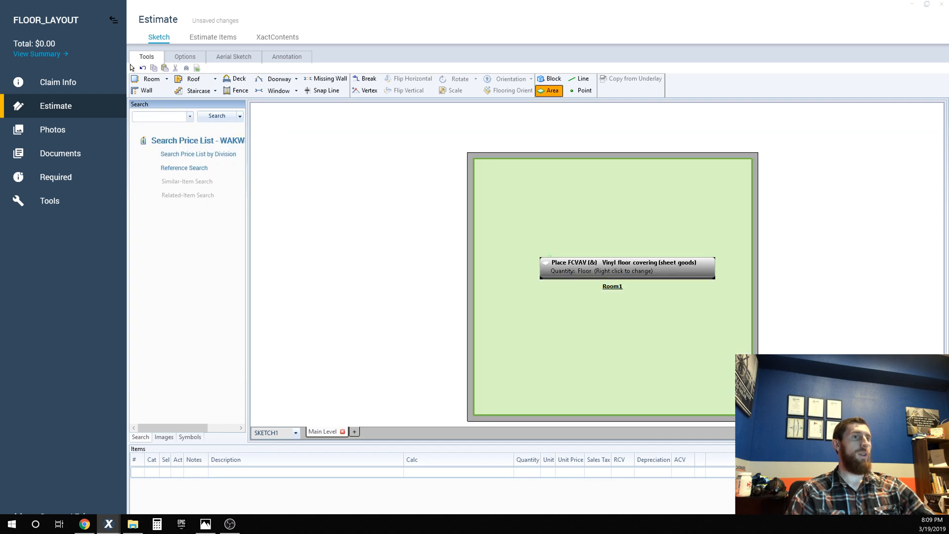
pyautogui.click(611, 273)
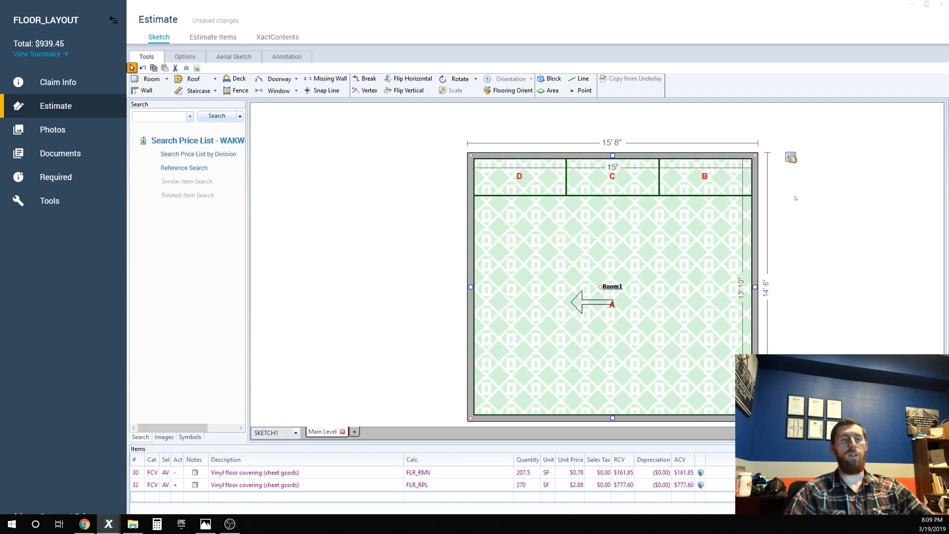
pyautogui.moveTo(616, 179)
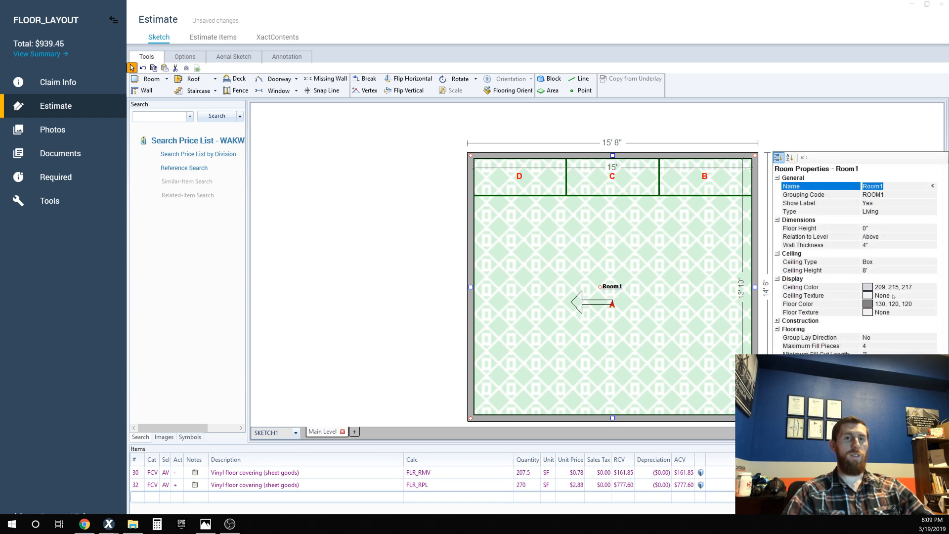
pyautogui.moveTo(881, 346)
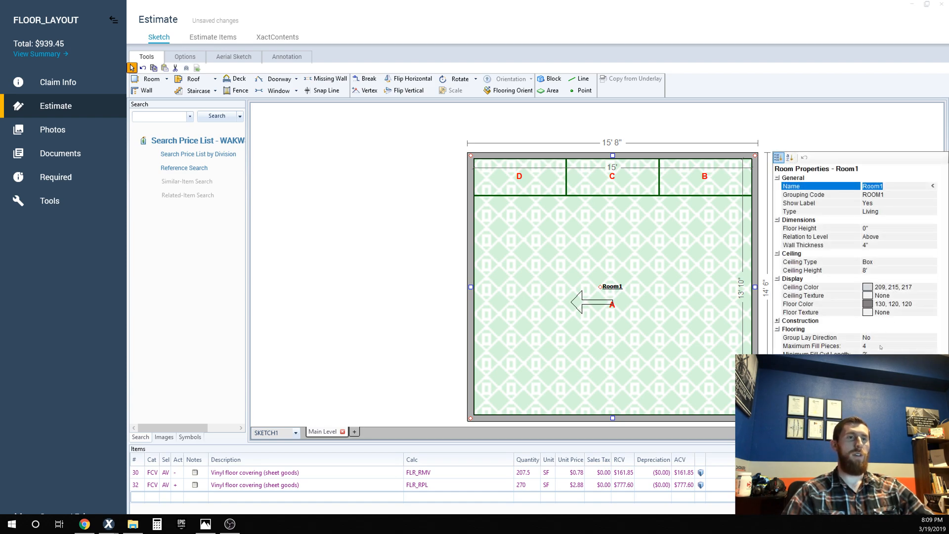
# Set Room1's Maximum Fill Pieces for flooring to 1
pyautogui.click(820, 345)
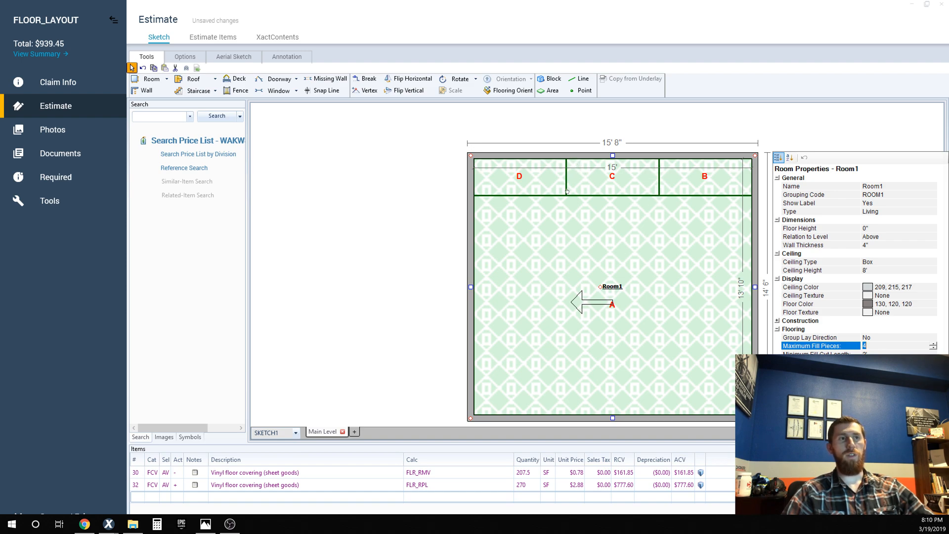
pyautogui.moveTo(660, 188)
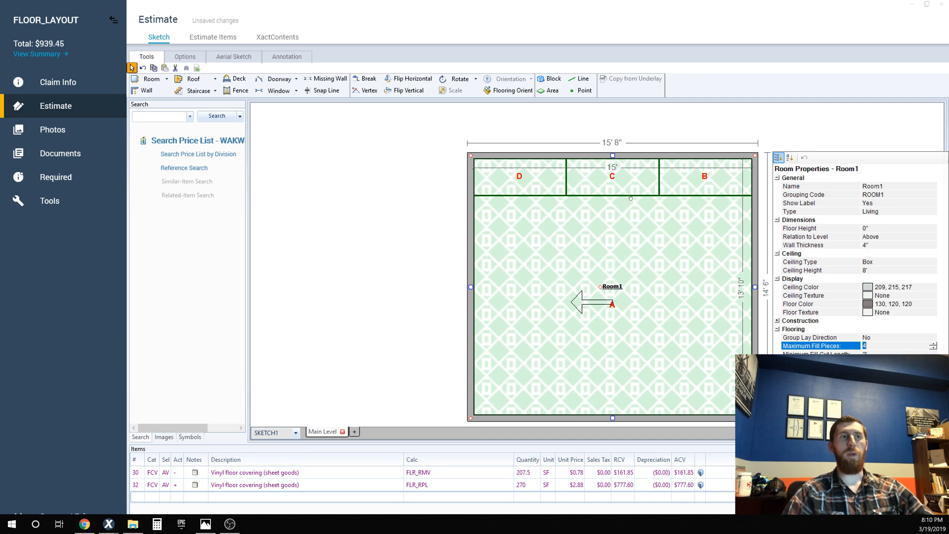
pyautogui.moveTo(725, 200)
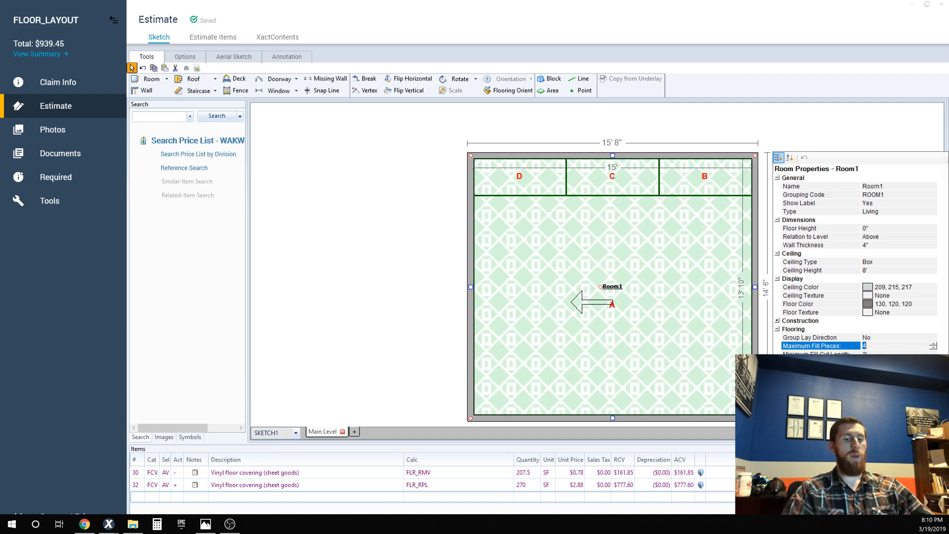
pyautogui.write('1')
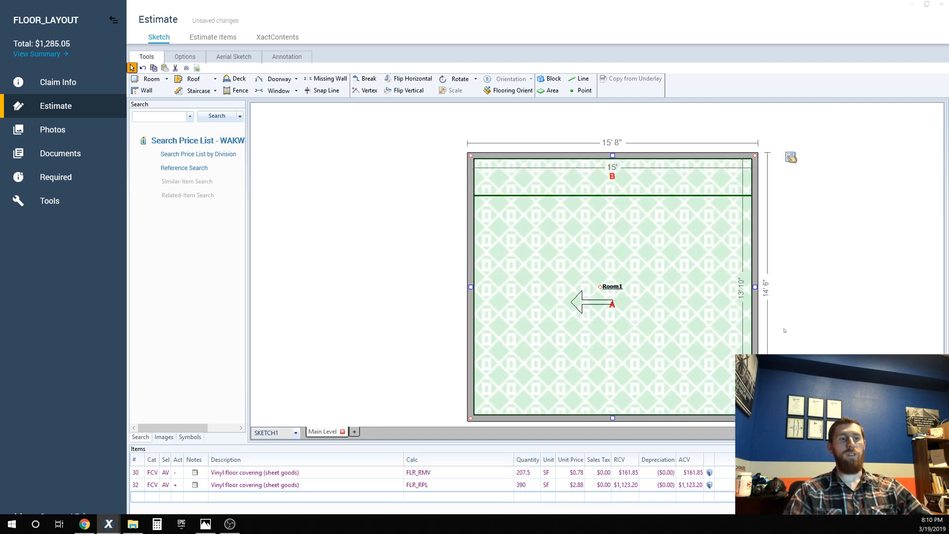
pyautogui.moveTo(823, 277)
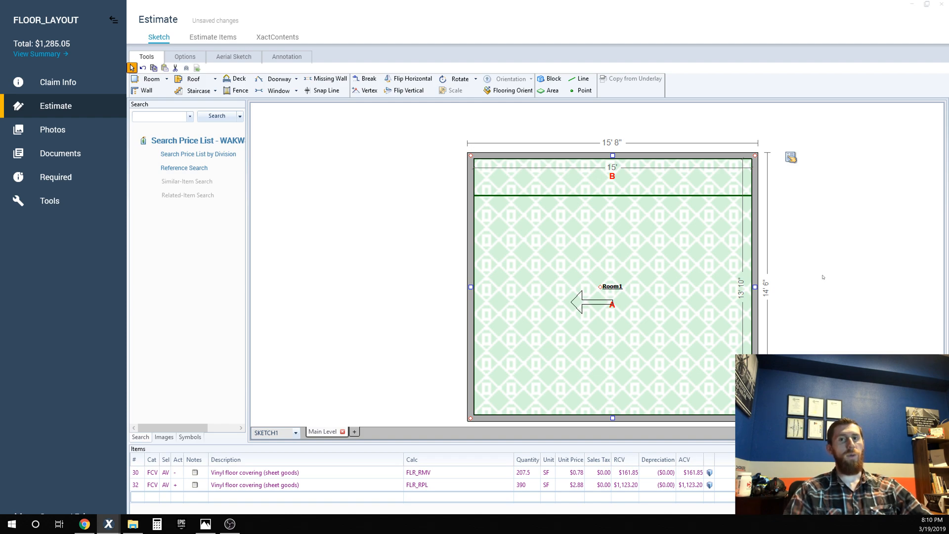
pyautogui.moveTo(825, 310)
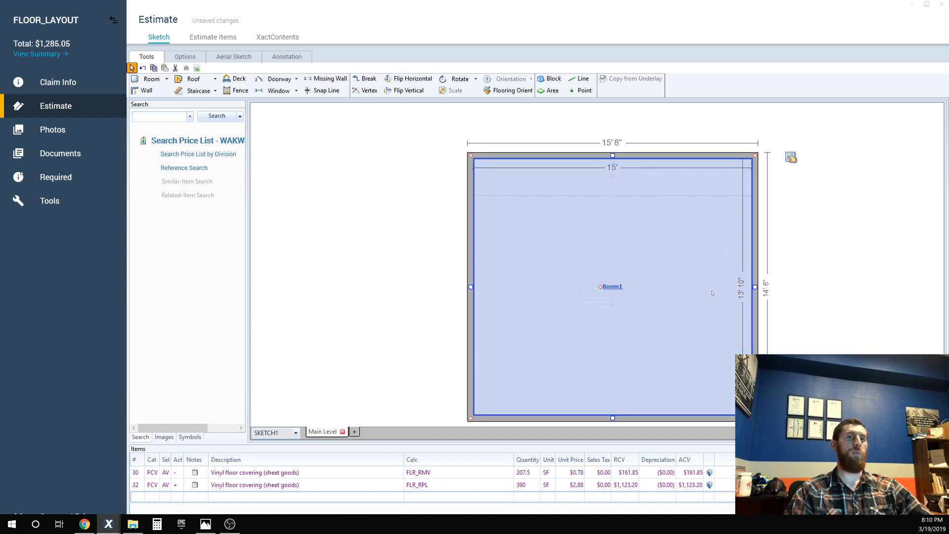
# Select Room1 and activate the Flooring Orient tool
pyautogui.click(508, 90)
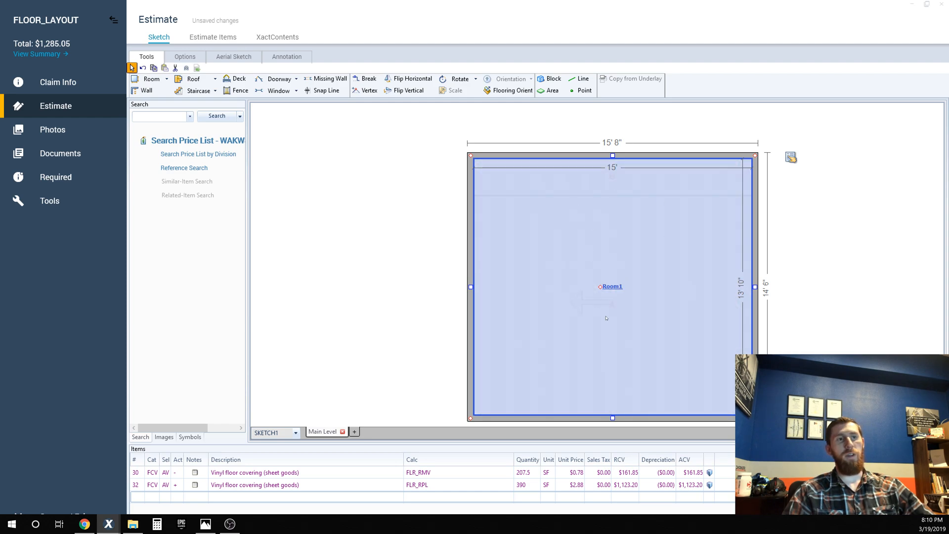
pyautogui.click(512, 90)
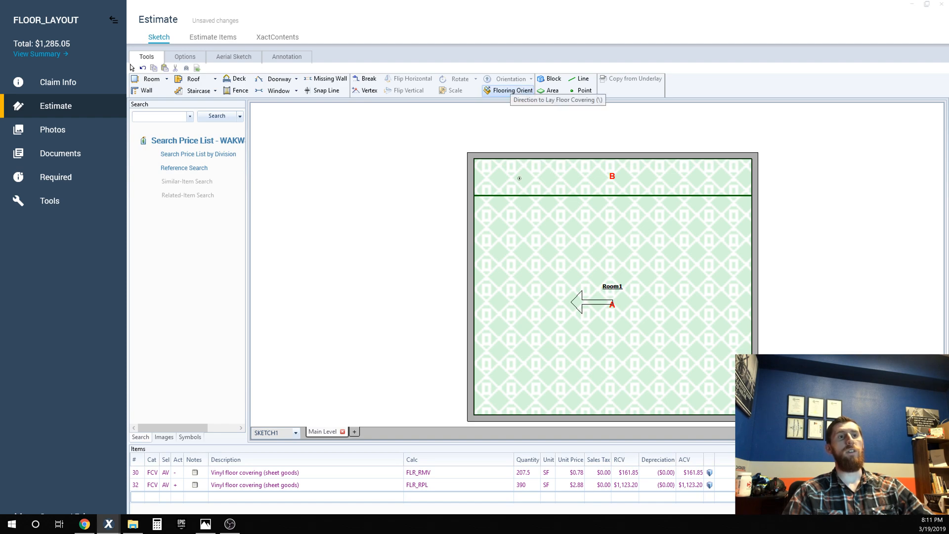
# Orient Room1's vinyl to run toward the top wall
pyautogui.click(142, 67)
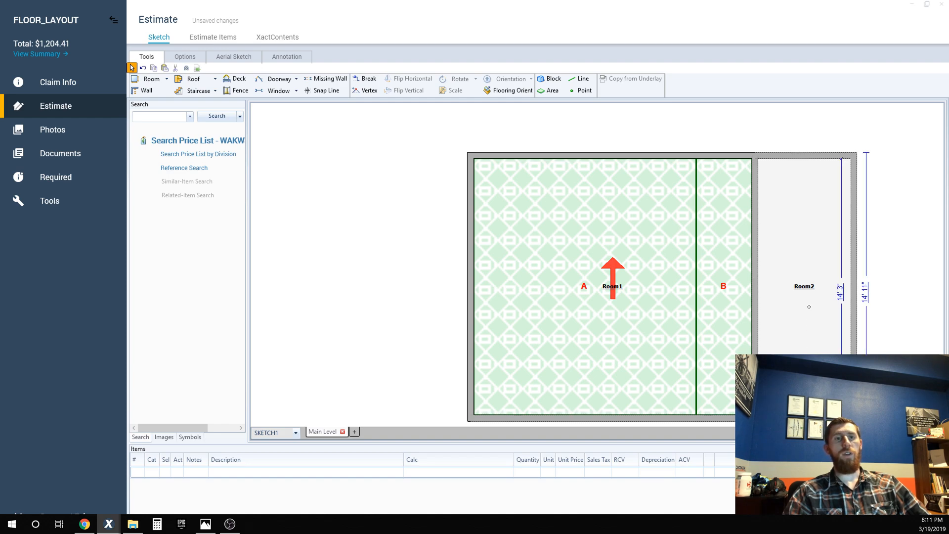
pyautogui.moveTo(811, 271)
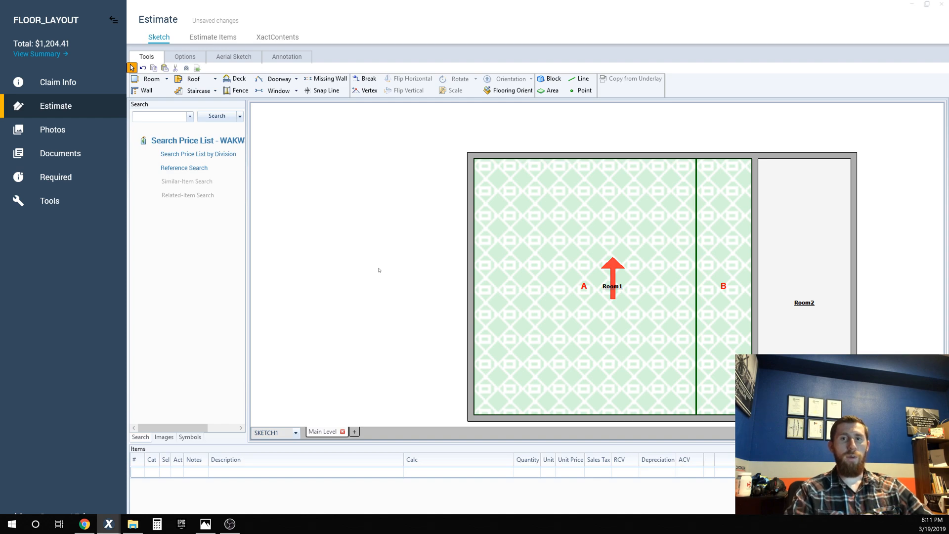
pyautogui.moveTo(398, 342)
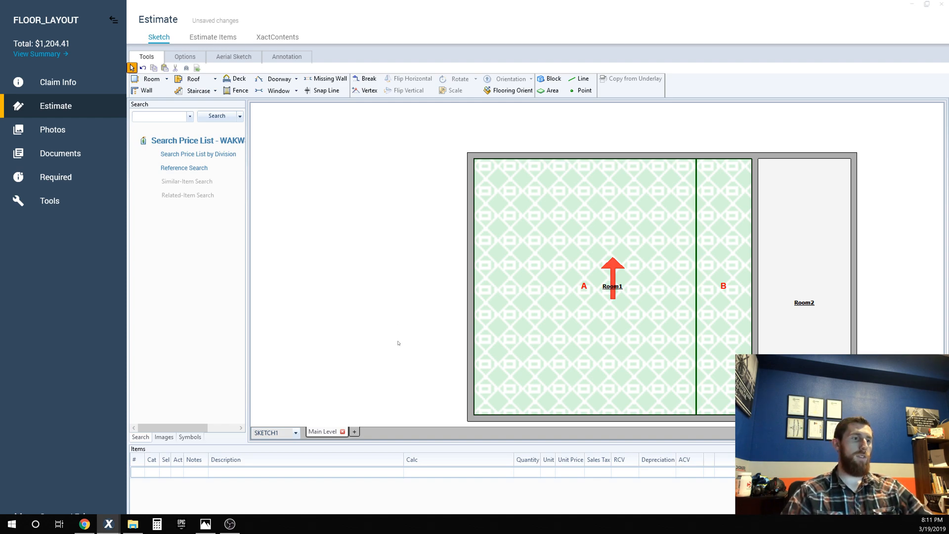